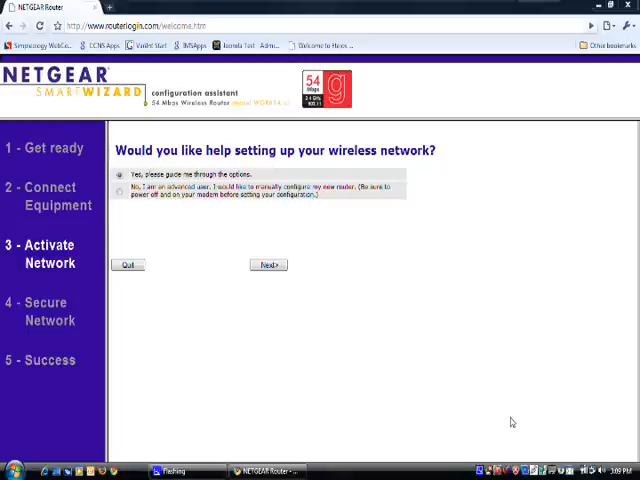
mouse_move(186, 228)
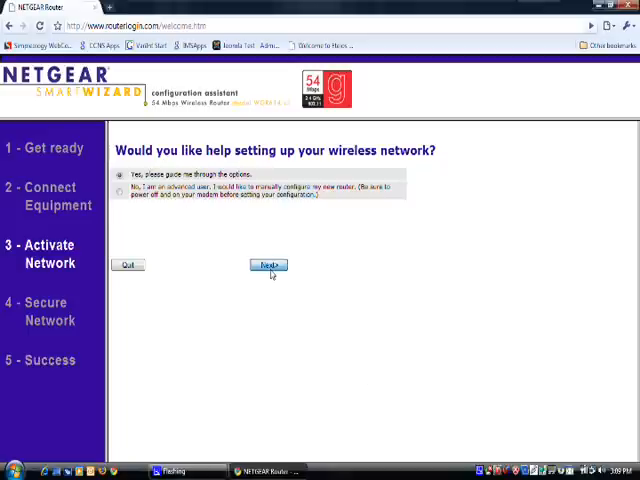
Keep 'Yes, please guide me' selected and continue past the detected dynamic IP connection.
left_click(268, 264)
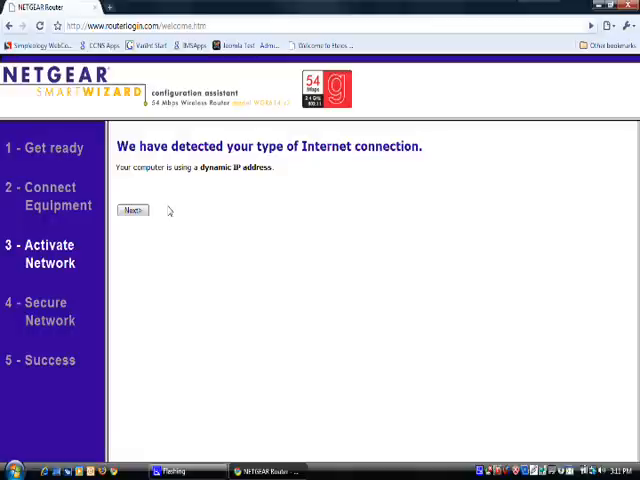
left_click(132, 210)
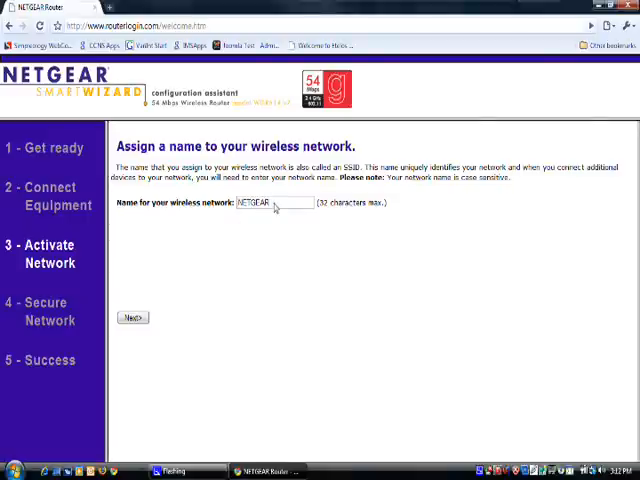
Rename the wireless network by prefixing the default NETGEAR name with 'ya' and continue.
left_click(278, 204)
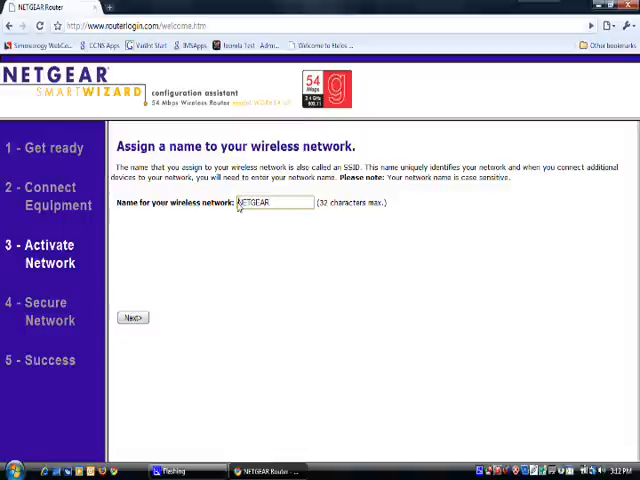
type("ya")
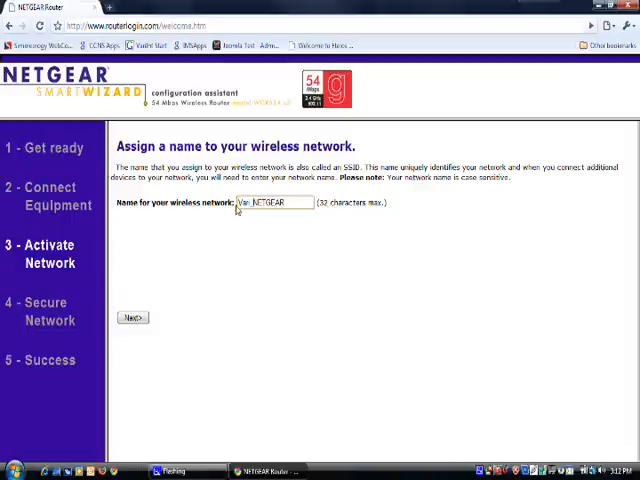
mouse_move(184, 284)
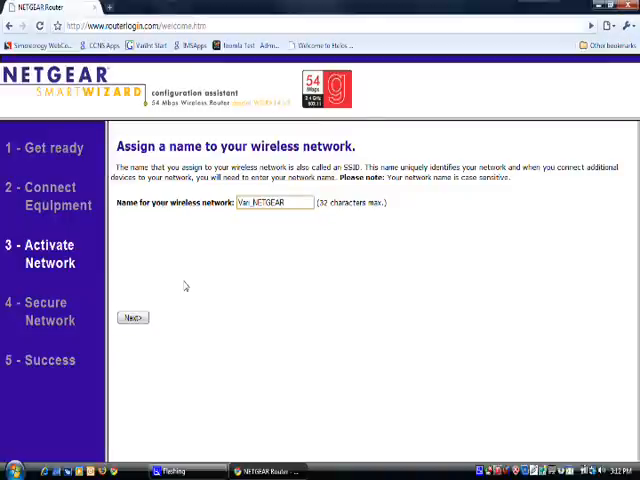
mouse_move(168, 302)
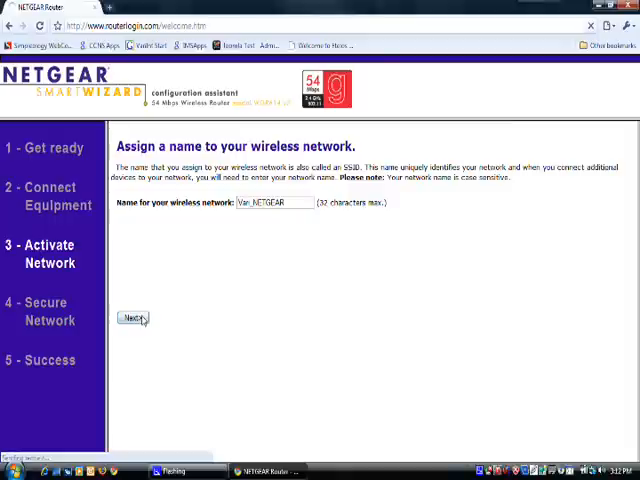
left_click(132, 316)
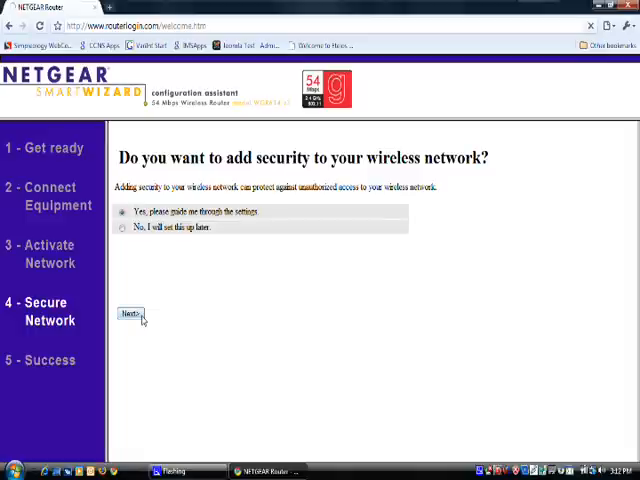
Opt into wireless security and choose WPA-PSK as the security type.
left_click(136, 312)
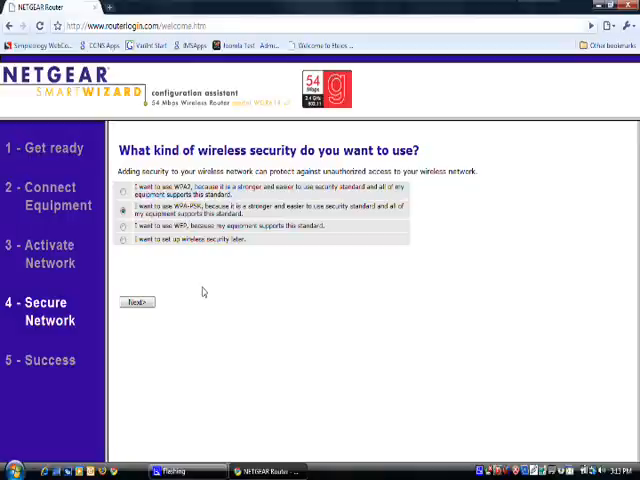
mouse_move(202, 254)
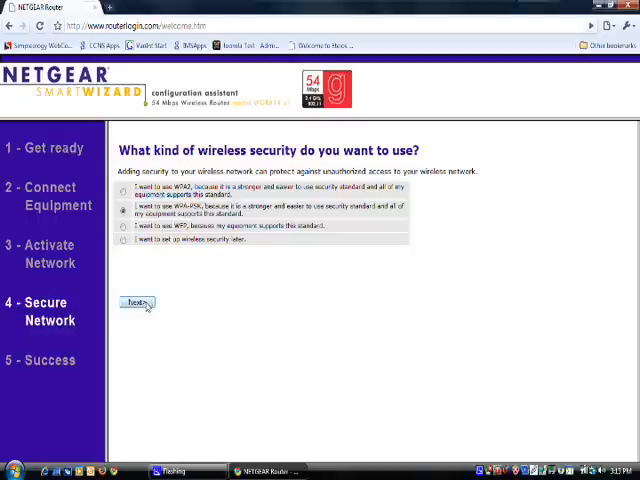
left_click(136, 302)
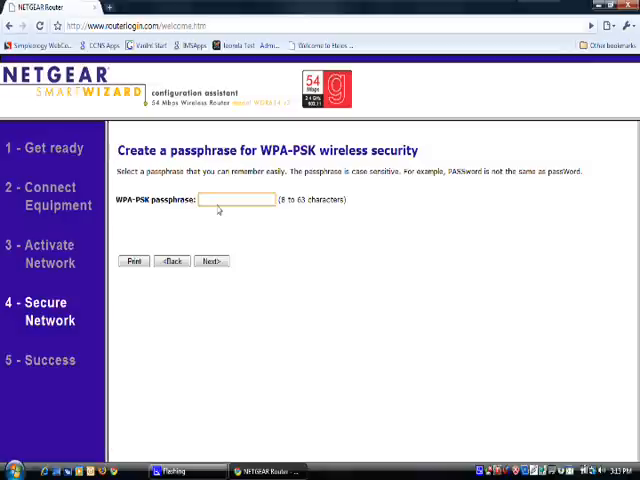
type("password")
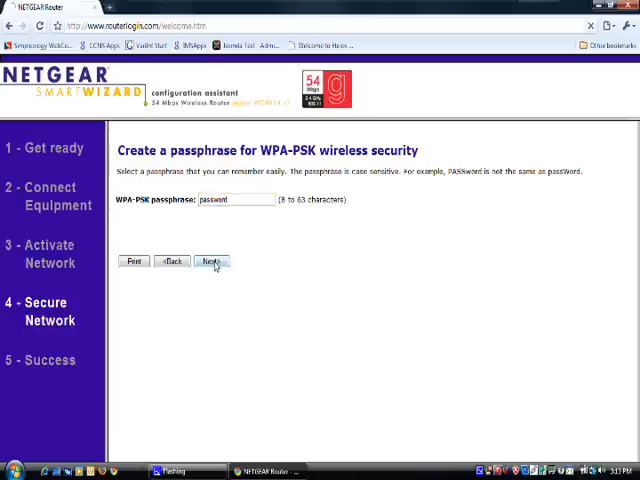
left_click(208, 260)
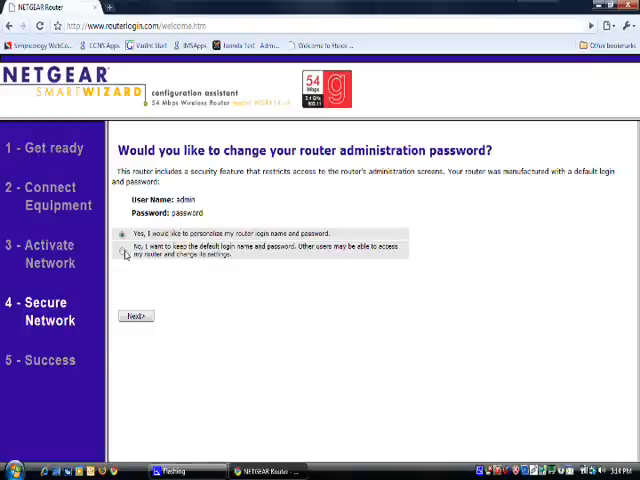
Keep the router's default administration login name and password and continue to the review.
left_click(124, 250)
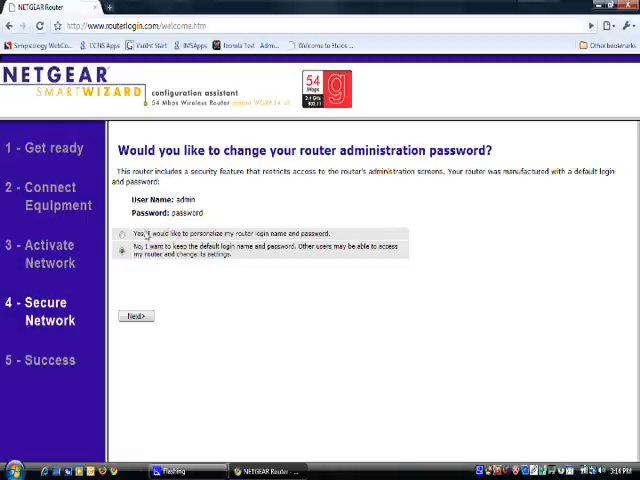
mouse_move(148, 292)
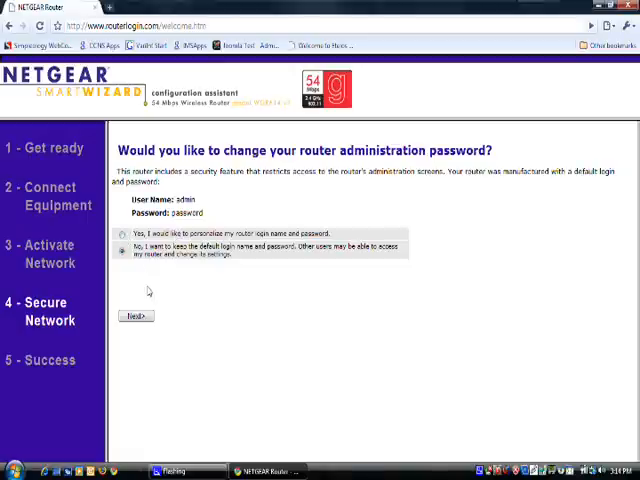
left_click(136, 316)
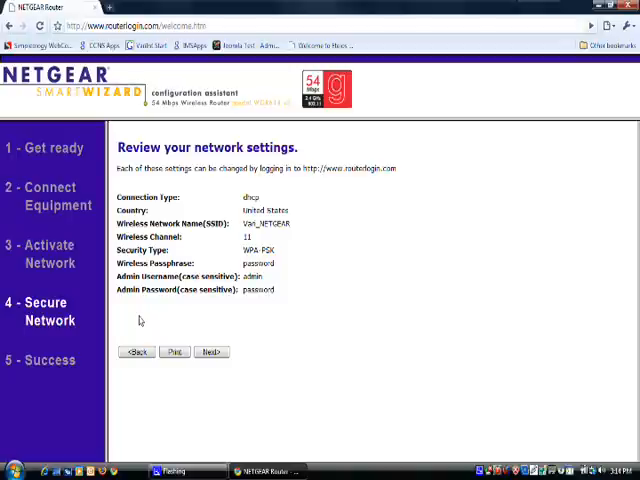
mouse_move(154, 320)
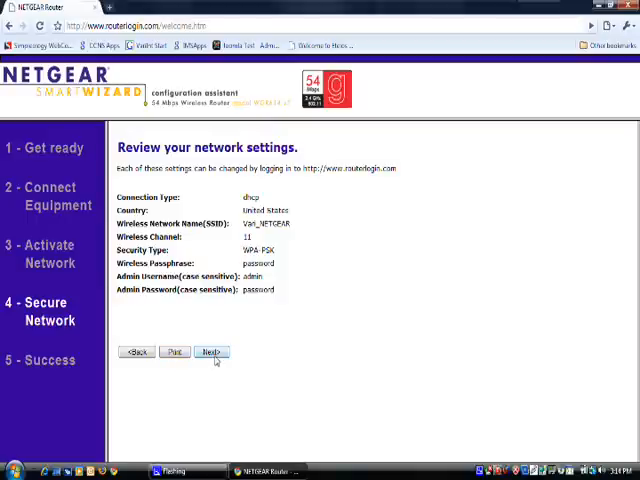
Apply the reviewed network settings to the router.
left_click(212, 352)
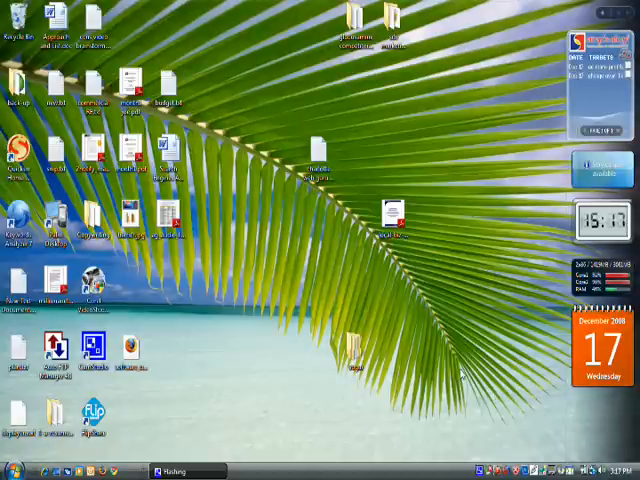
mouse_move(584, 456)
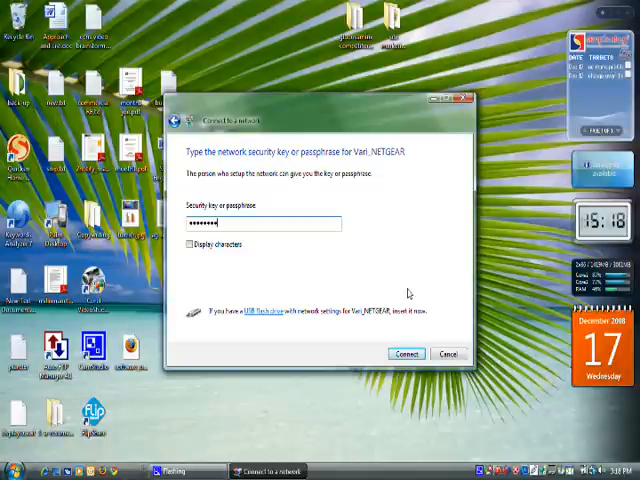
Connect the PC to the renamed NETGEAR wireless network using the new passphrase.
left_click(404, 352)
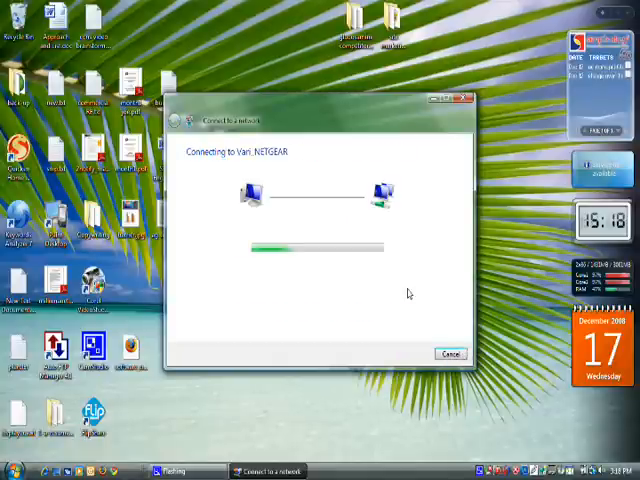